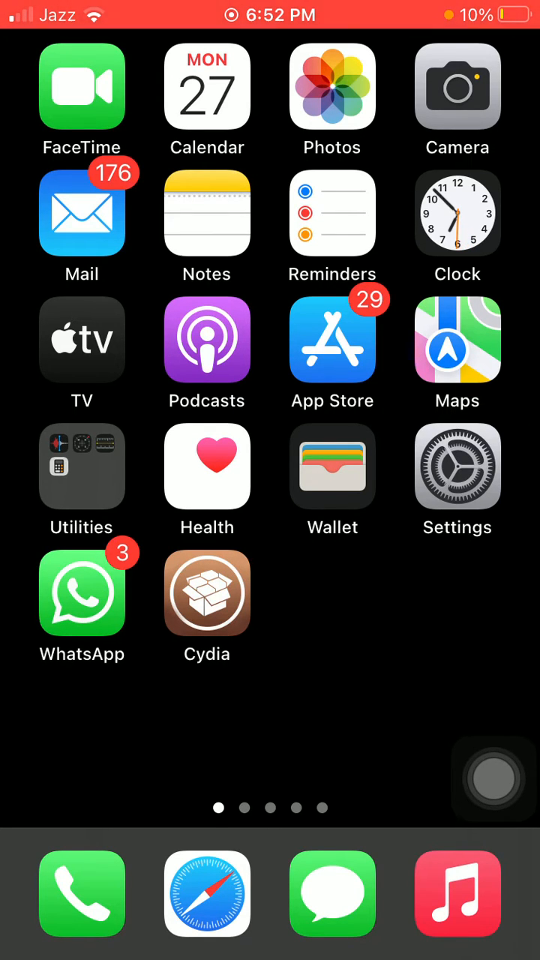
- View the Reset options under Transfer or Reset iPhone, then return to General
{"action": "scroll", "scroll_direction": "down", "scroll_amount": 3}
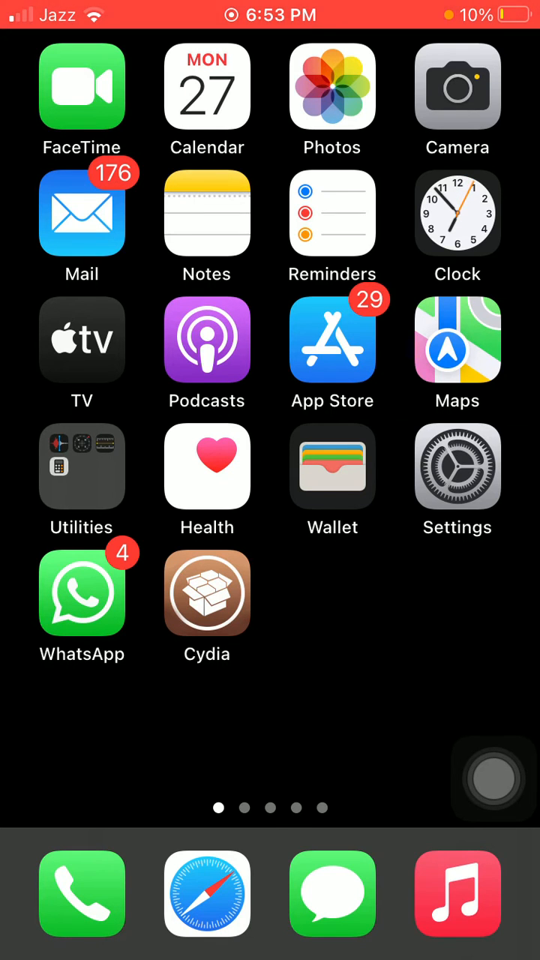
{"action": "left_click", "coordinate": [457, 466]}
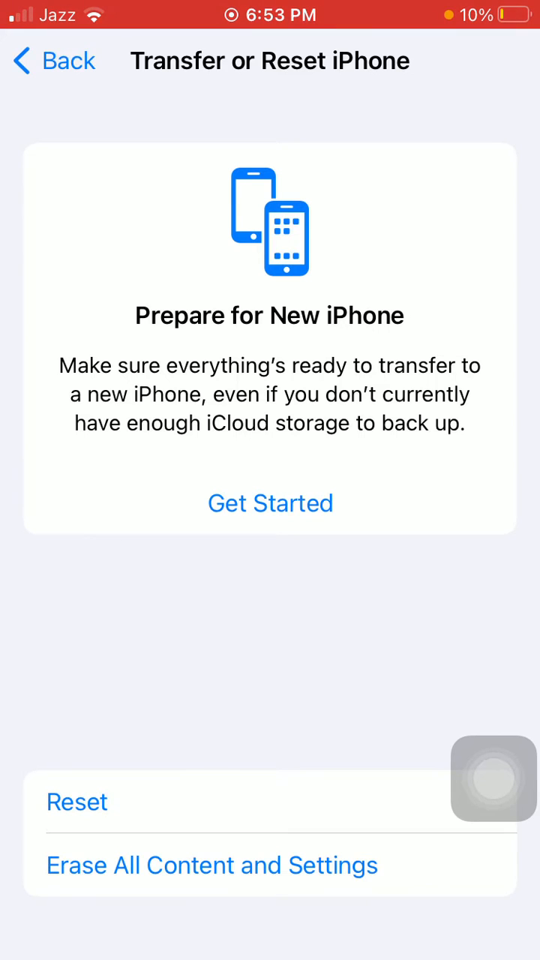
{"action": "left_click", "coordinate": [78, 801]}
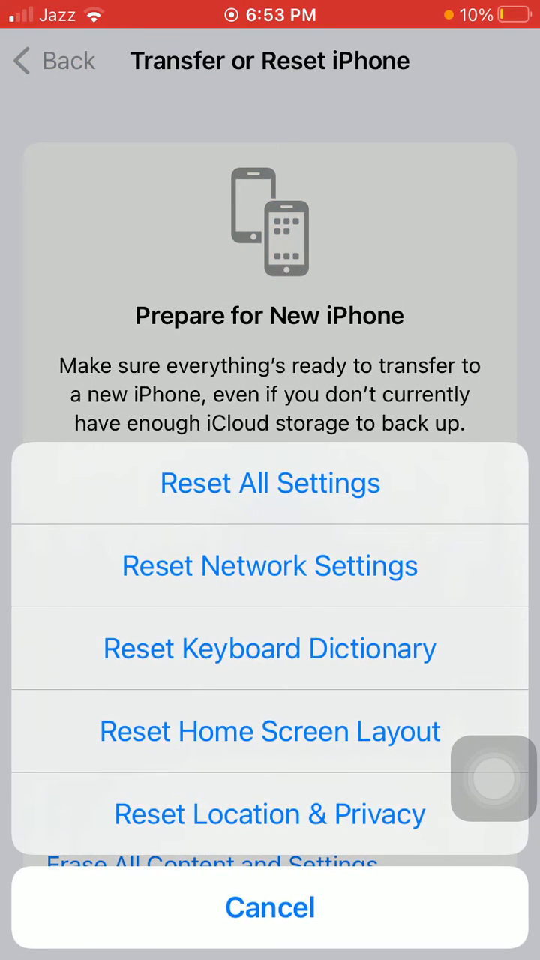
{"action": "left_click", "coordinate": [270, 483]}
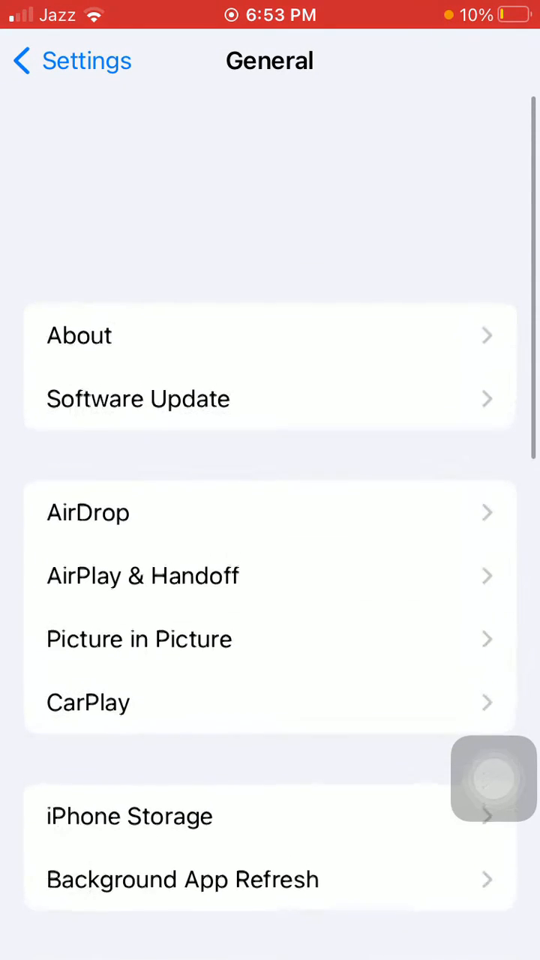
- Let Software Update check for updates, then go back through General to Settings
{"action": "scroll", "scroll_direction": "down", "scroll_amount": 3}
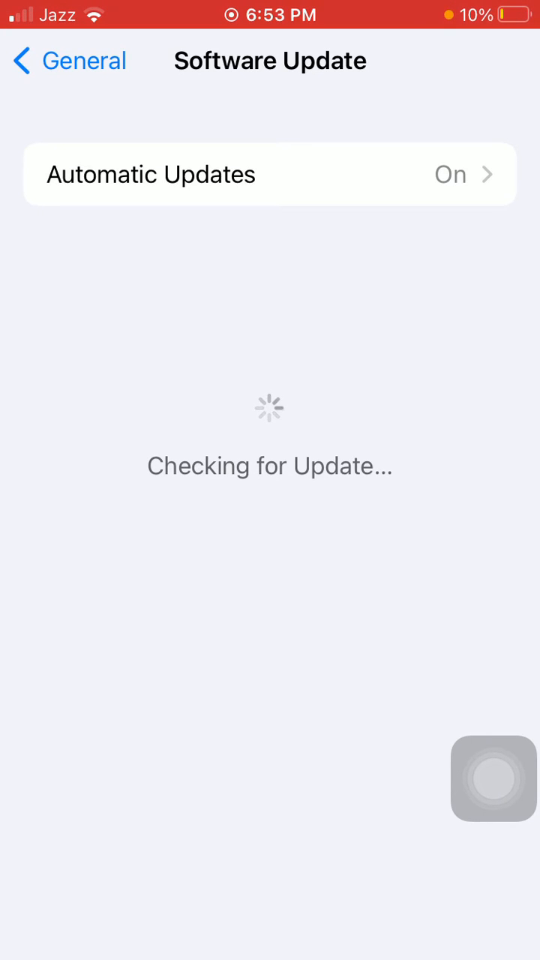
{"action": "left_click", "coordinate": [67, 60]}
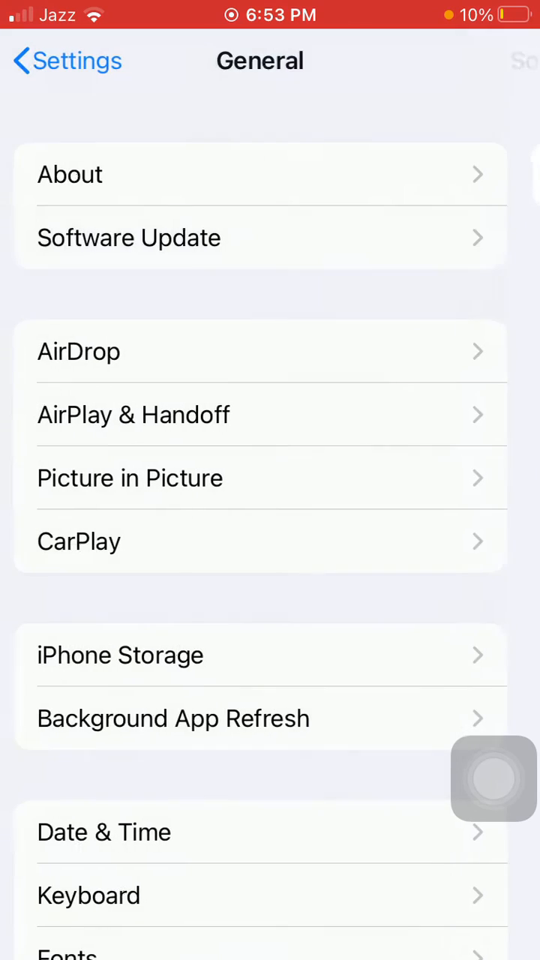
{"action": "left_click", "coordinate": [67, 60]}
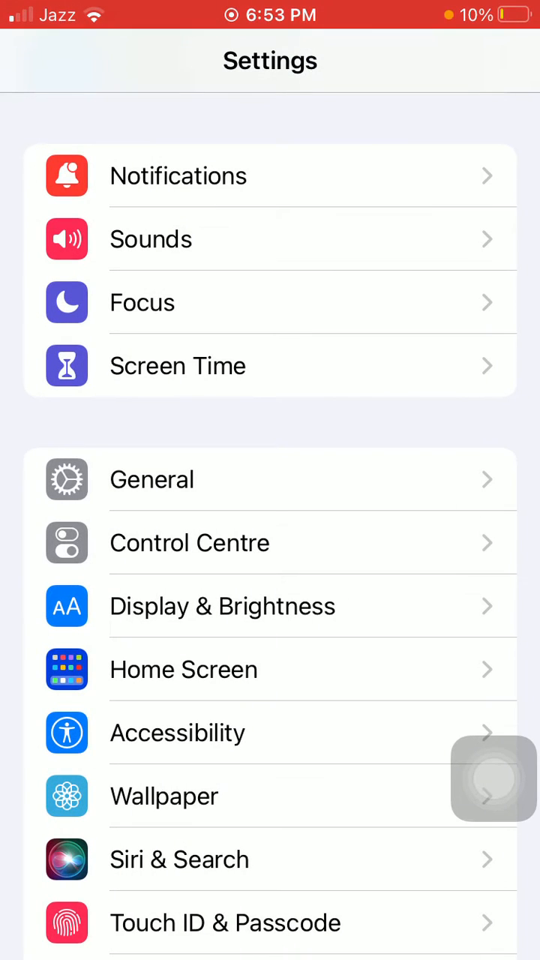
- Open Notification Centre via AssistiveTouch and expand the WhatsApp store promotion notification
{"action": "left_click", "coordinate": [494, 778]}
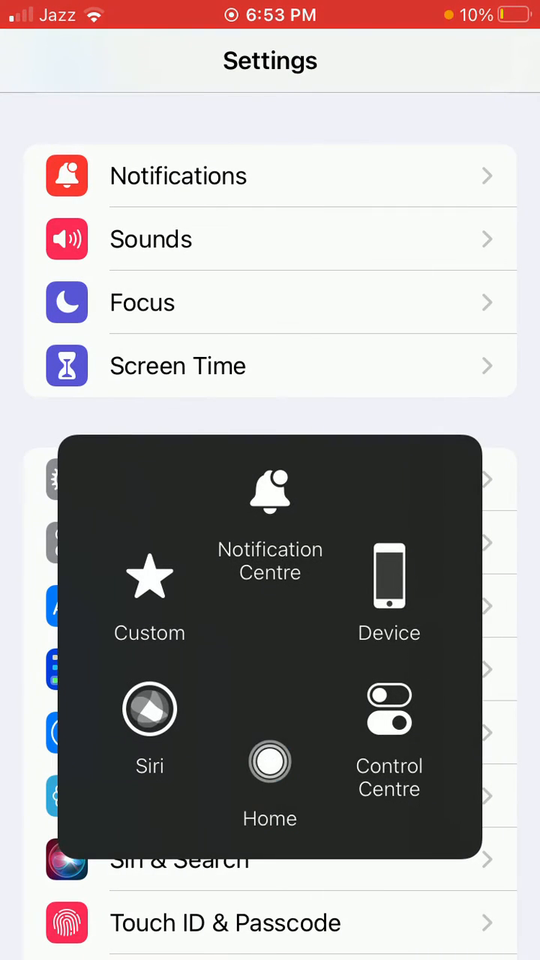
{"action": "left_click", "coordinate": [270, 762]}
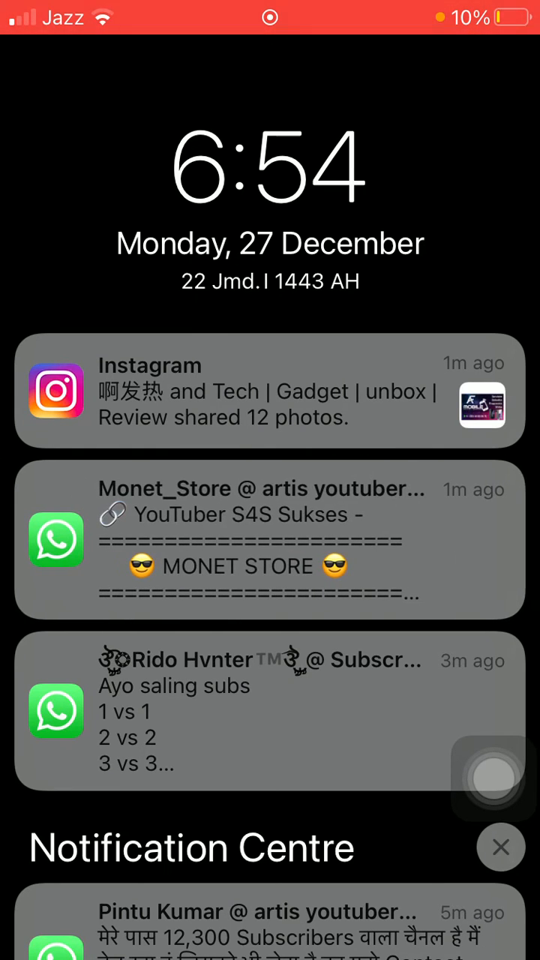
{"action": "left_click", "coordinate": [270, 540]}
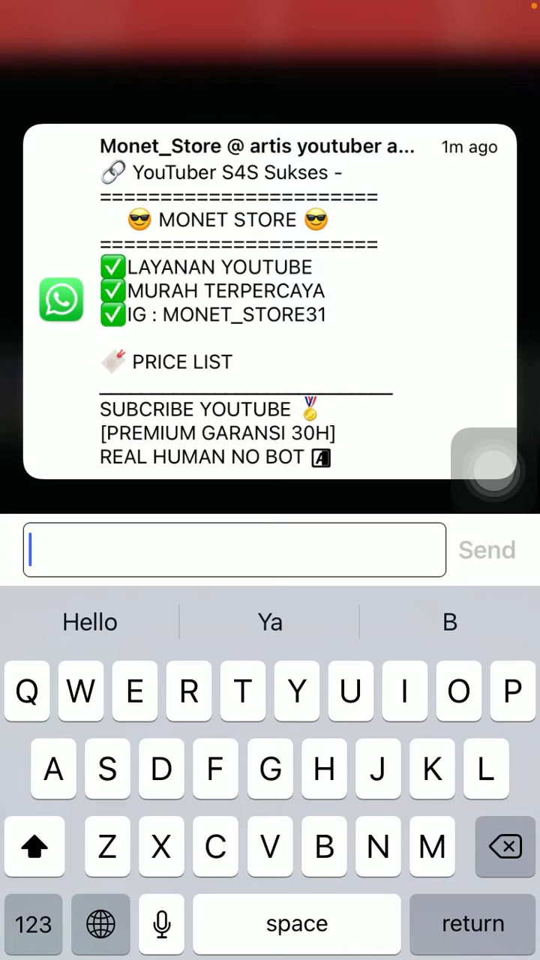